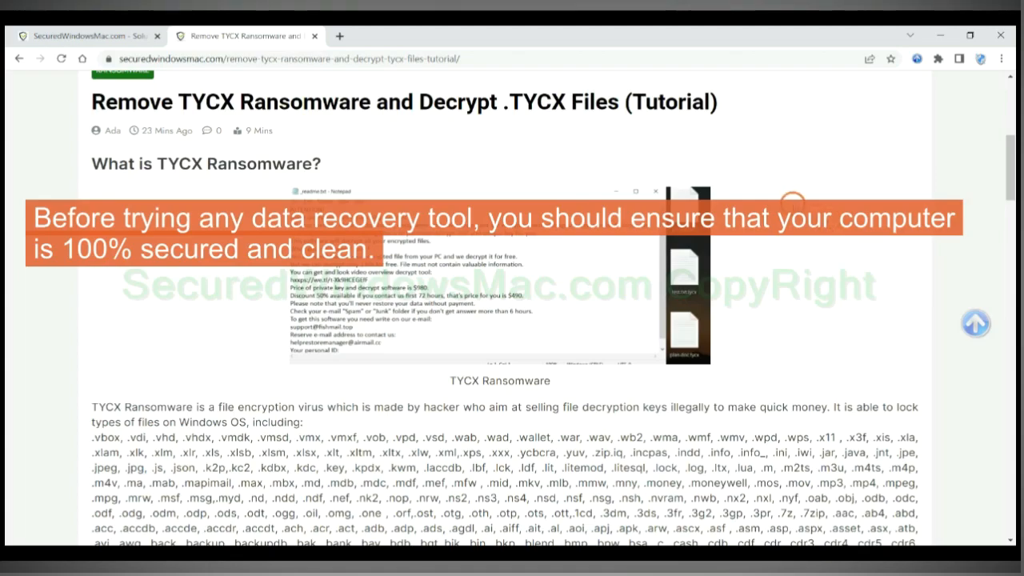
# - Scroll the TYCX ransomware tutorial down to Step 1's SpyHunter recommendation
pyautogui.scroll(-3)
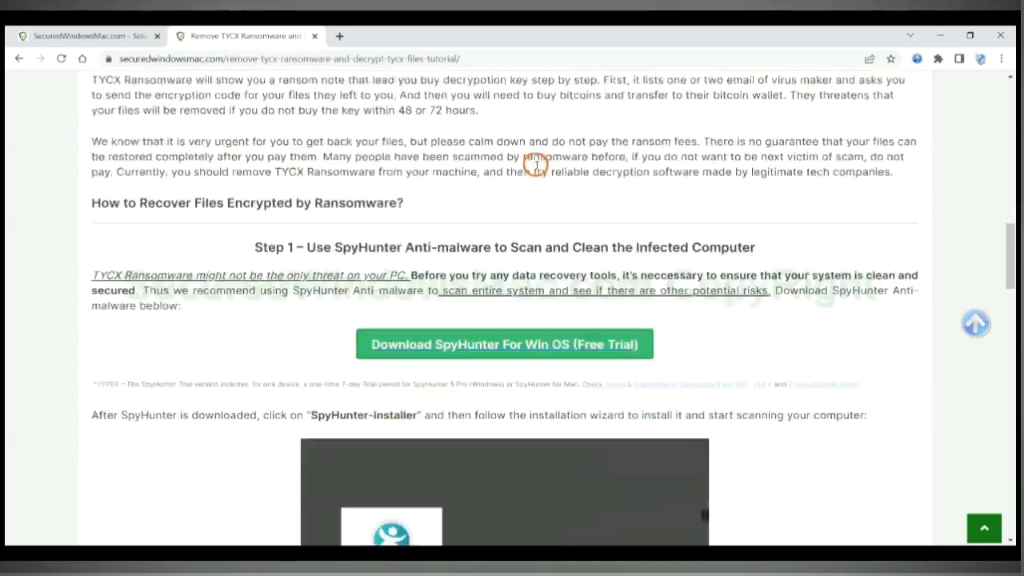
pyautogui.scroll(-3)
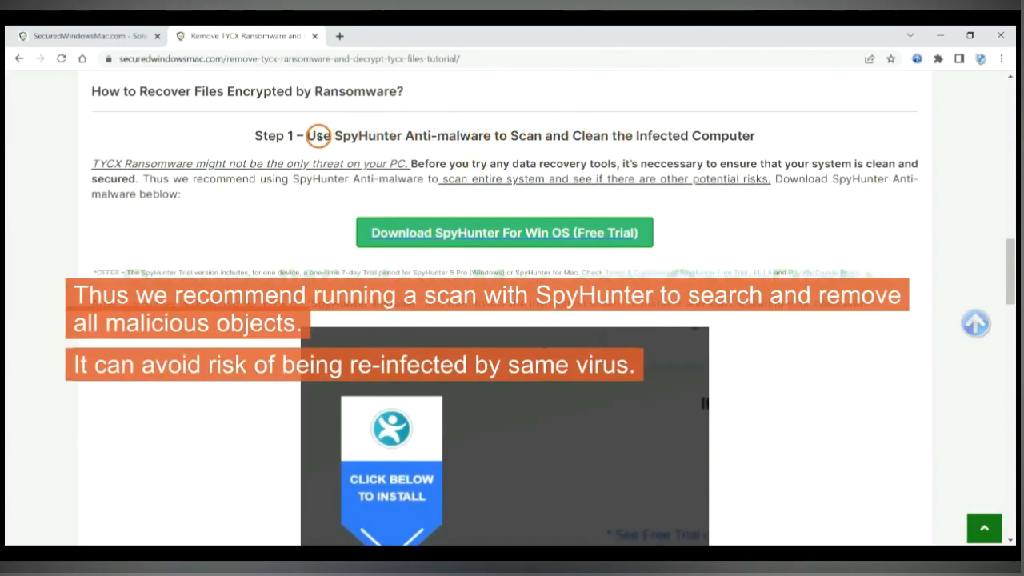
pyautogui.moveTo(793, 145)
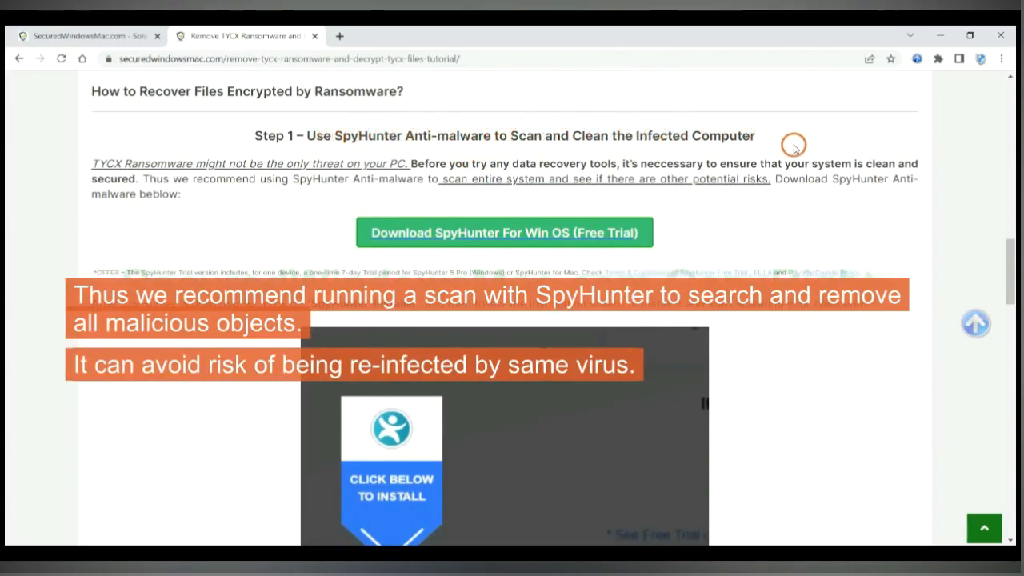
pyautogui.moveTo(798, 156)
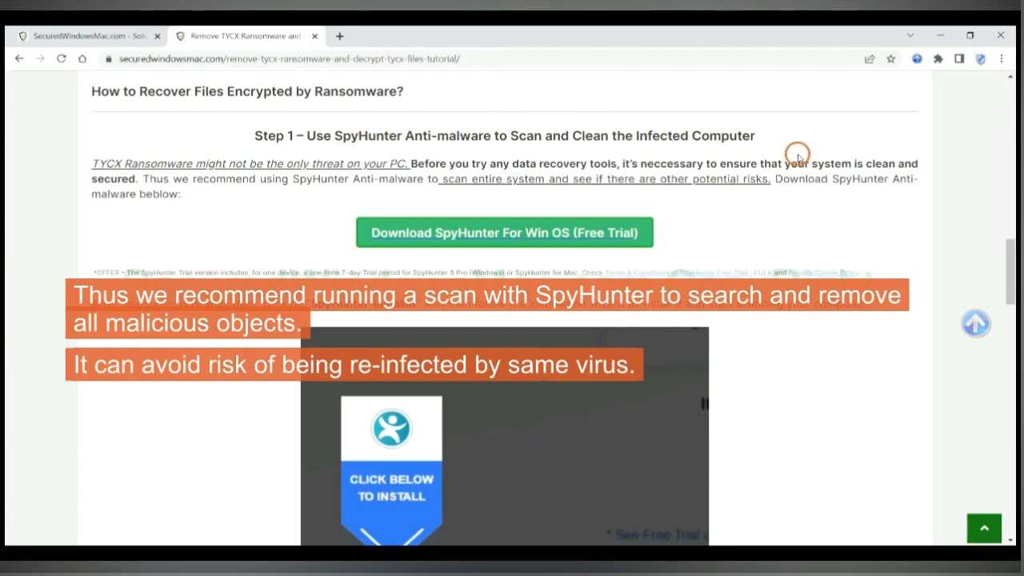
pyautogui.moveTo(648, 164)
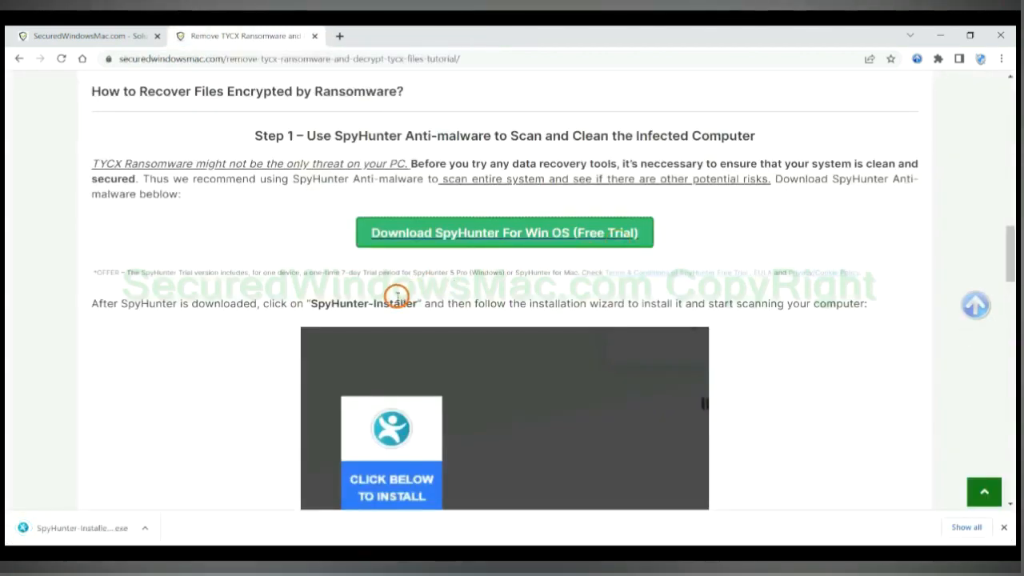
pyautogui.moveTo(102, 527)
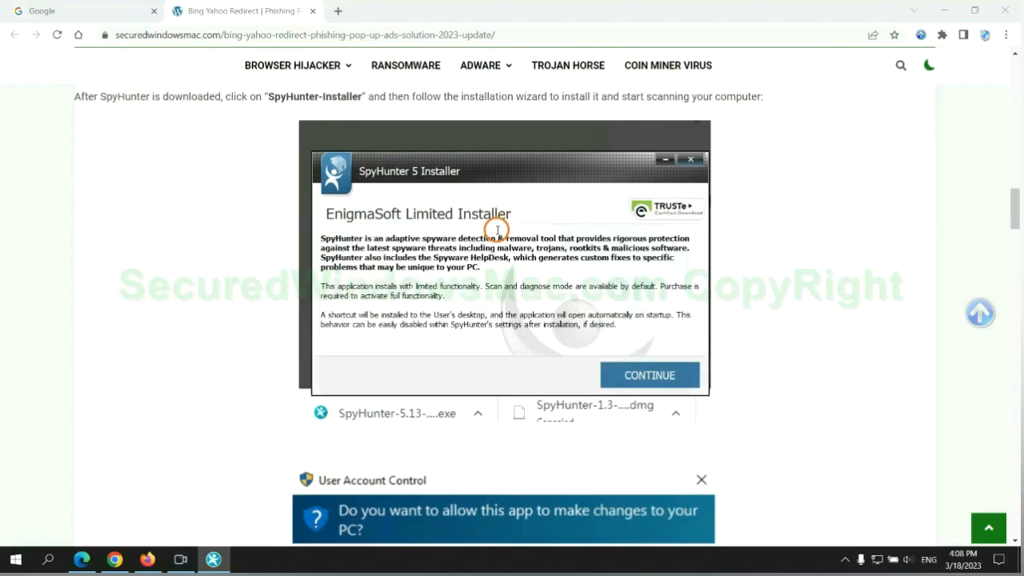
pyautogui.moveTo(562, 243)
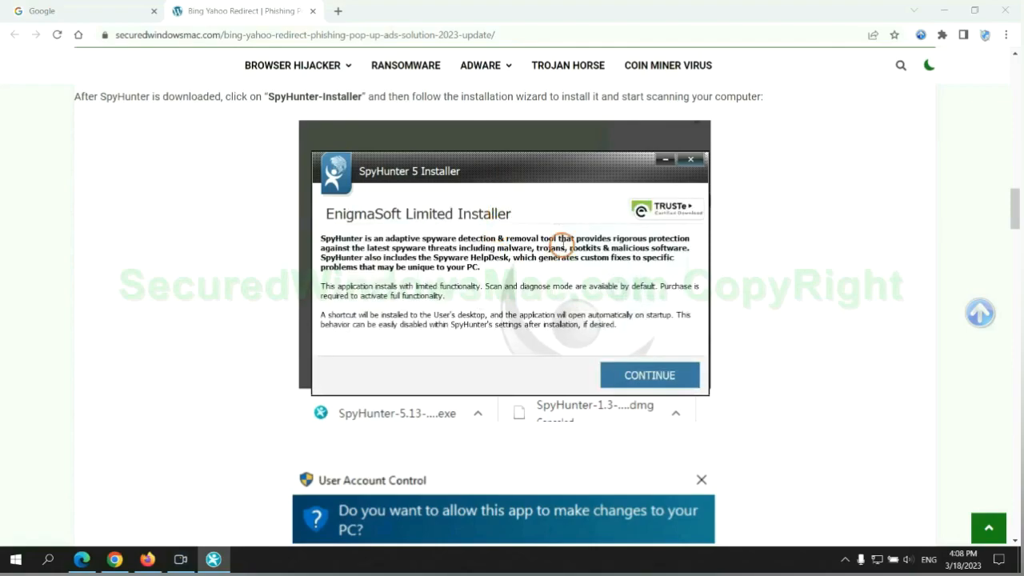
# - Continue past the SpyHunter 5 introduction, then accept the EULA and install
pyautogui.click(649, 374)
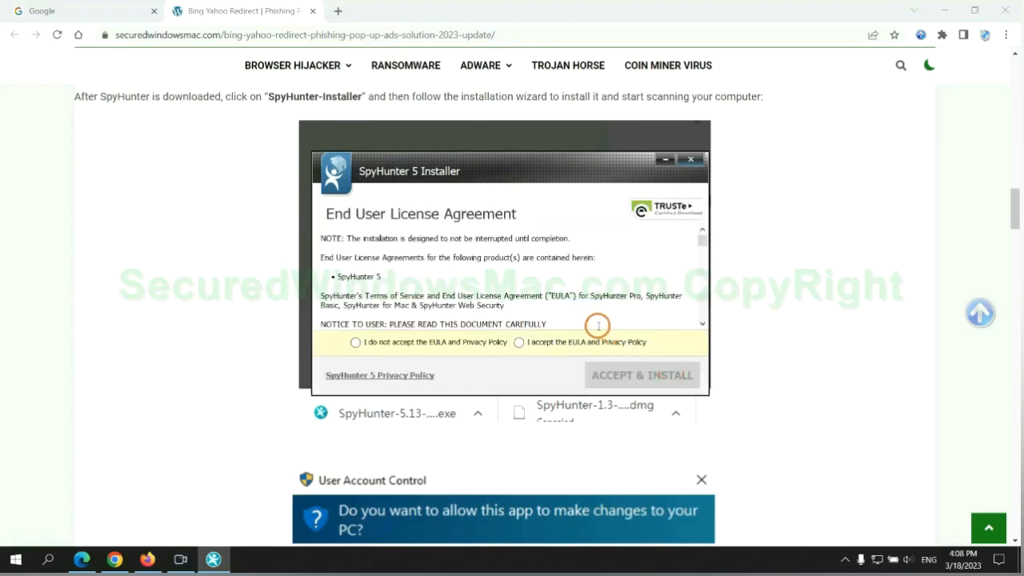
pyautogui.click(518, 342)
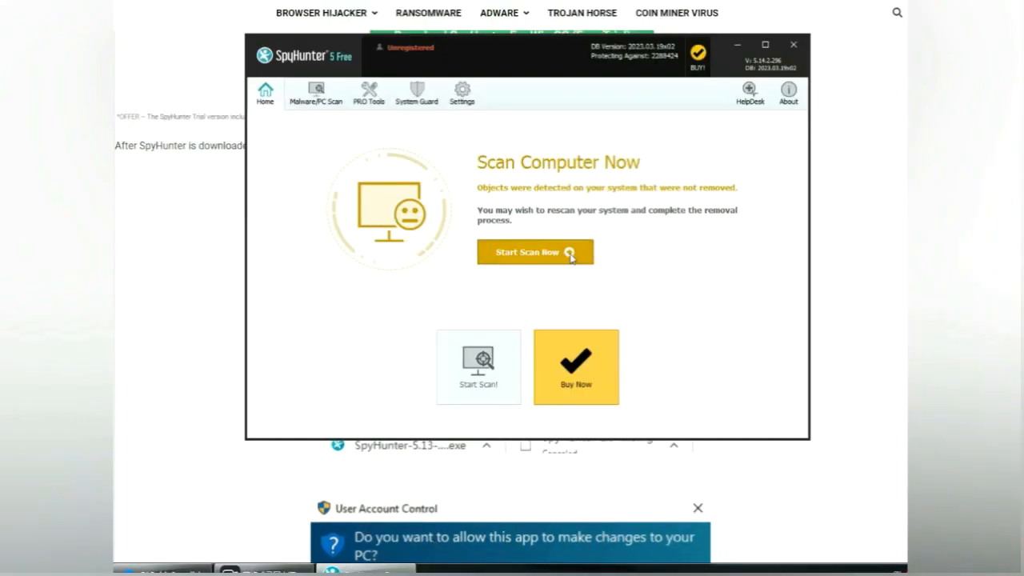
# - Run a SpyHunter 5 scan, proceed past the results, and choose the FREE Trial (7-Days)
pyautogui.click(534, 252)
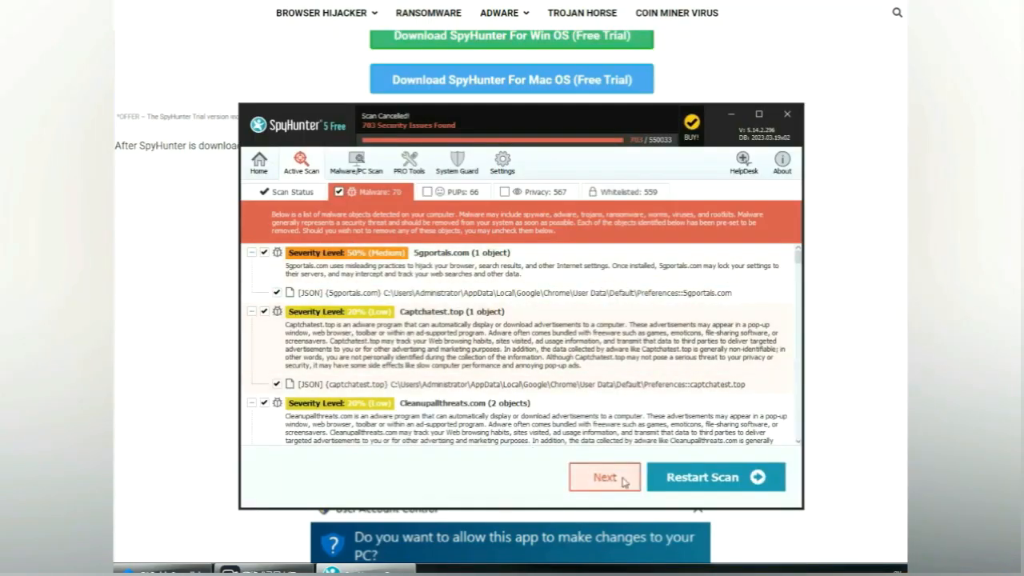
pyautogui.click(603, 477)
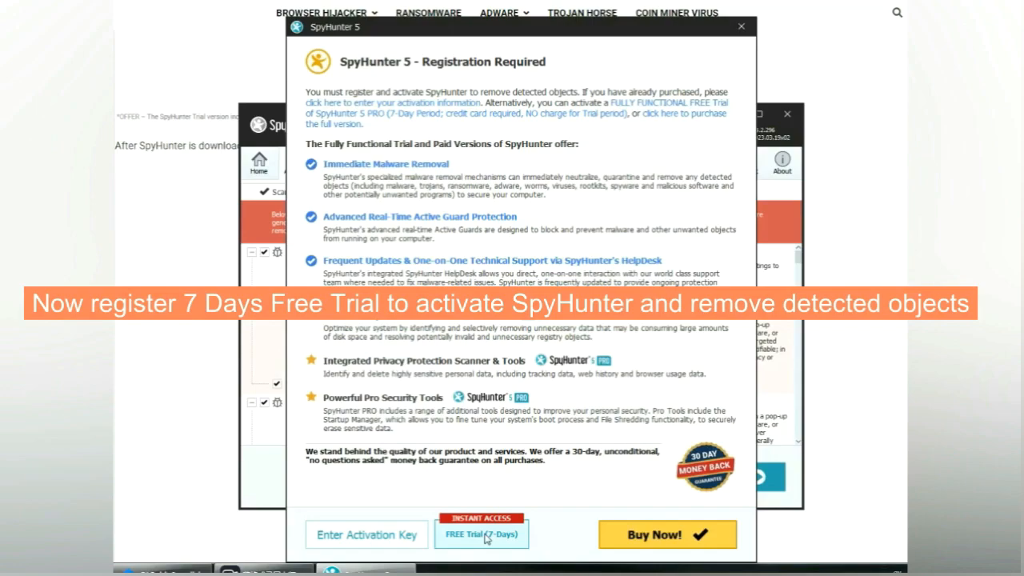
pyautogui.click(481, 535)
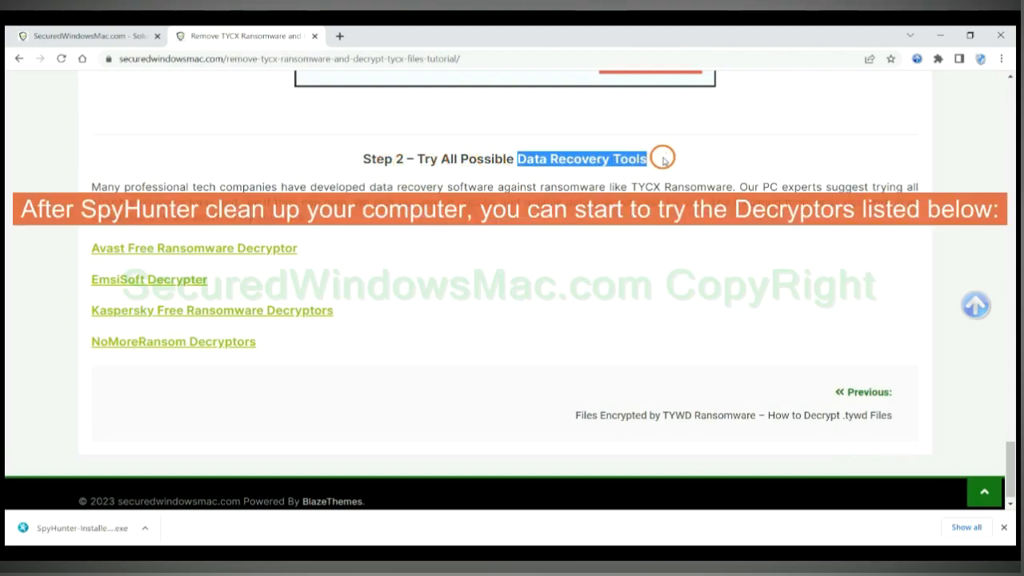
pyautogui.moveTo(524, 232)
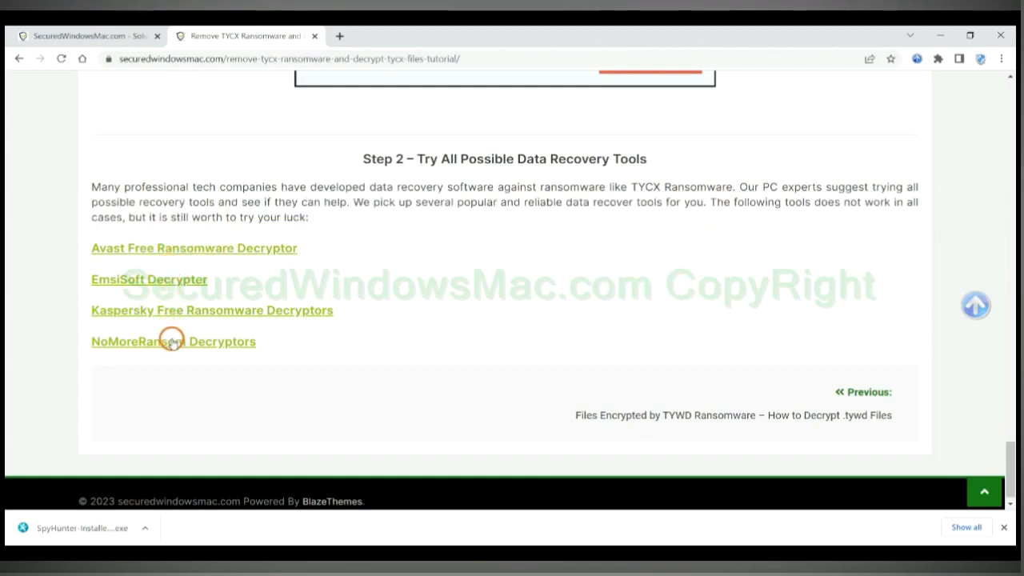
pyautogui.moveTo(274, 251)
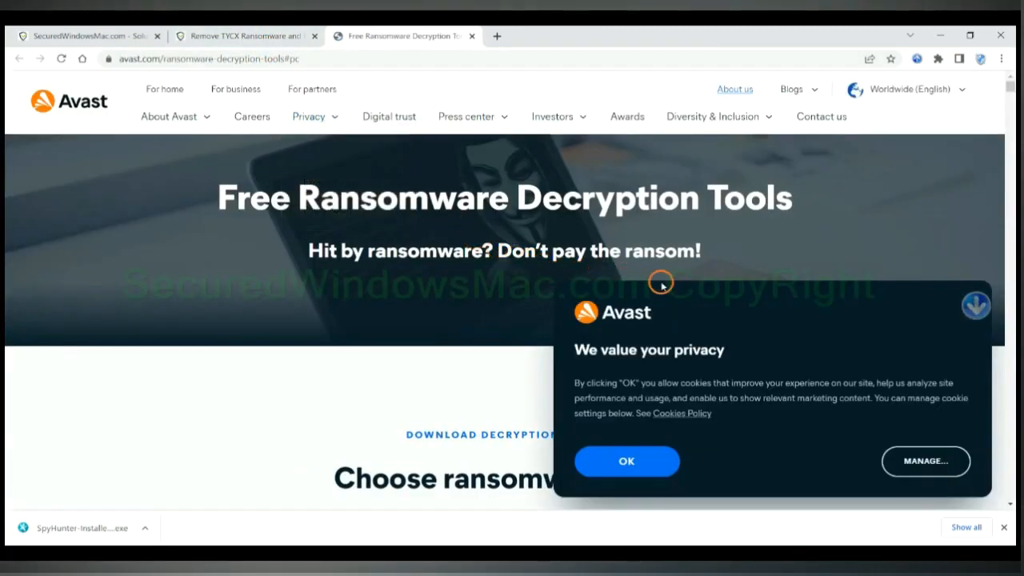
# - Accept Avast's cookie notice and scroll to 'Choose ransomware type'
pyautogui.click(627, 460)
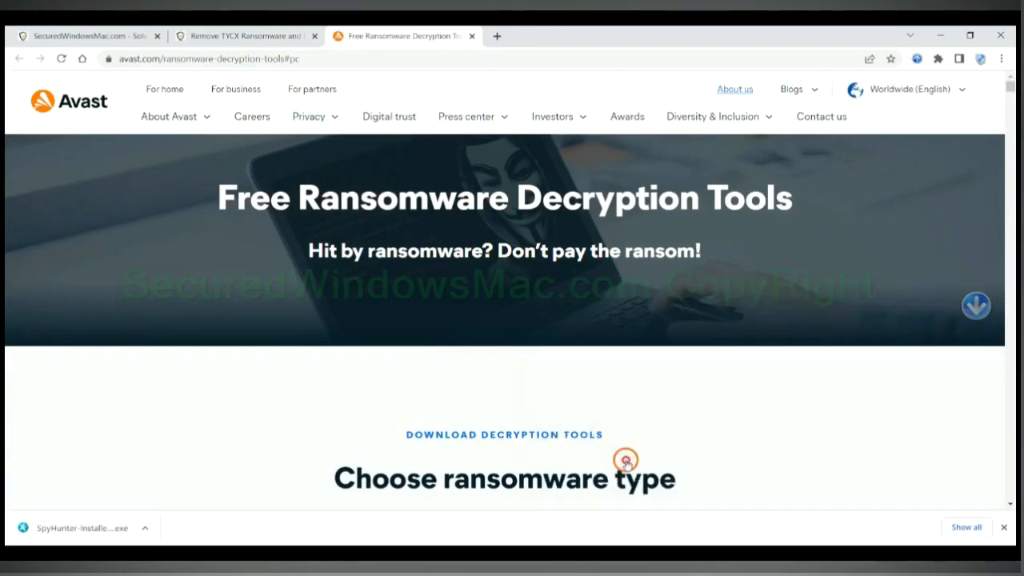
pyautogui.scroll(-3)
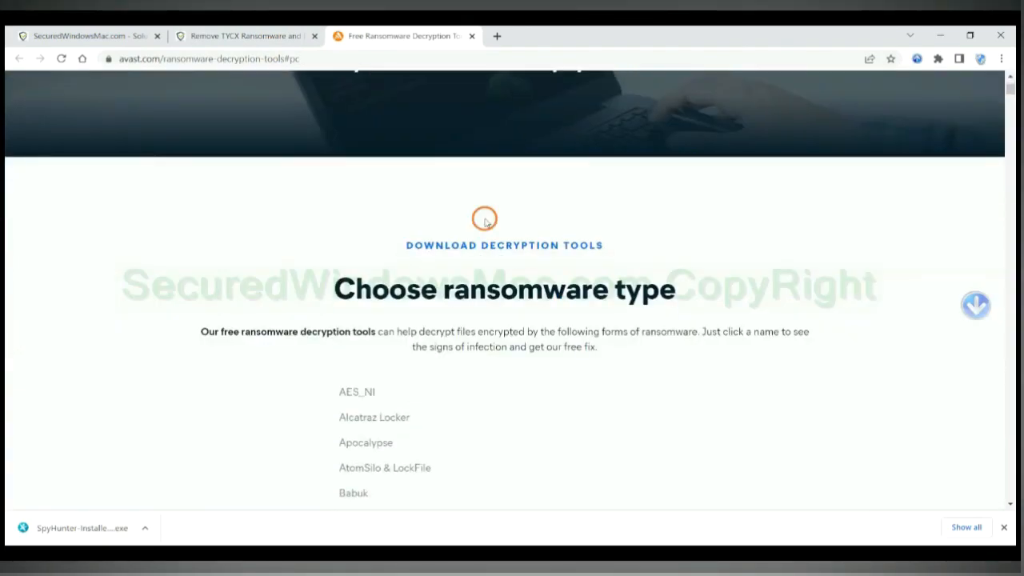
pyautogui.scroll(-3)
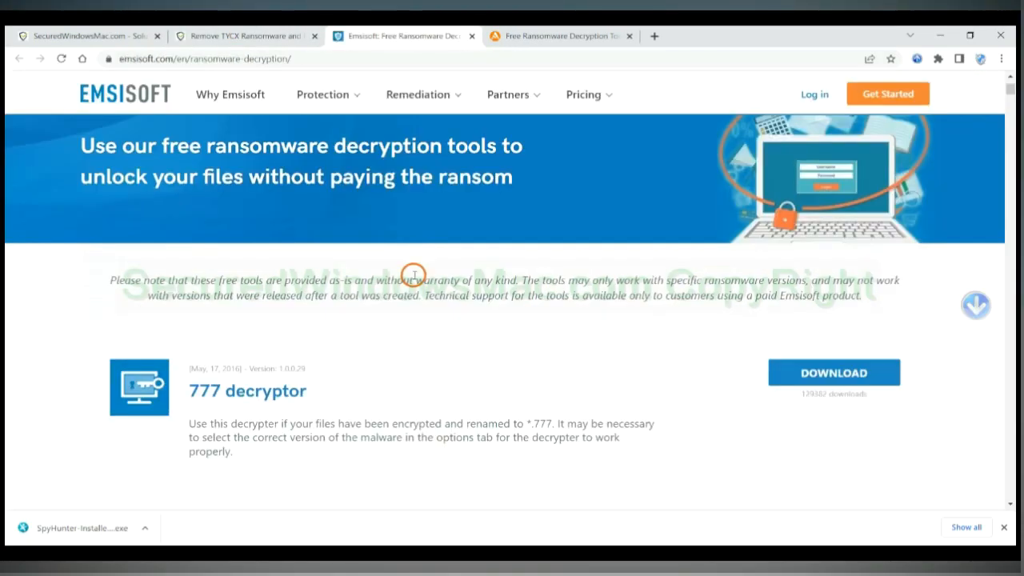
# - Scroll Emsisoft's page to the decryptor list starting with 777 and Al-Namrood
pyautogui.scroll(3)
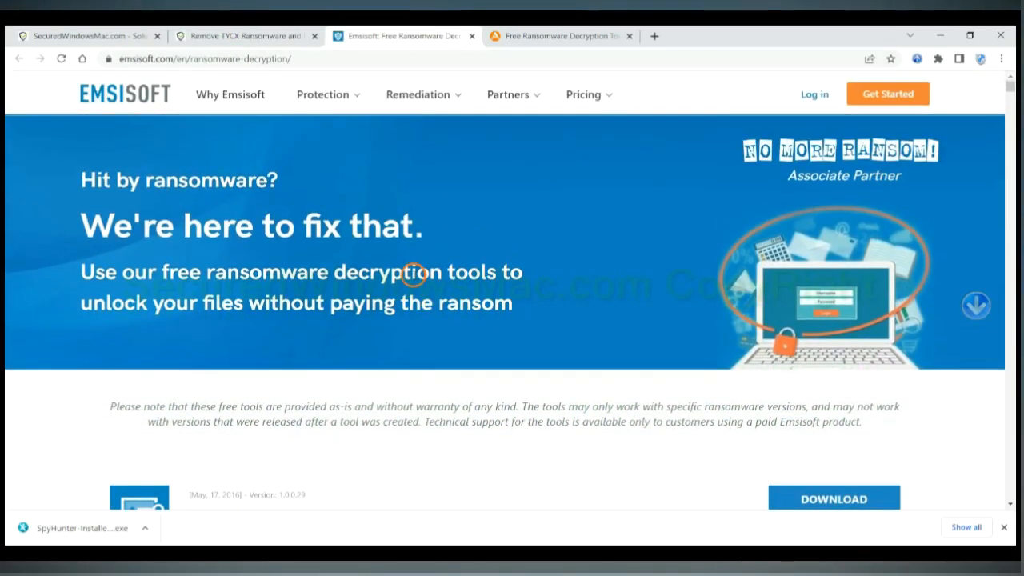
pyautogui.scroll(-3)
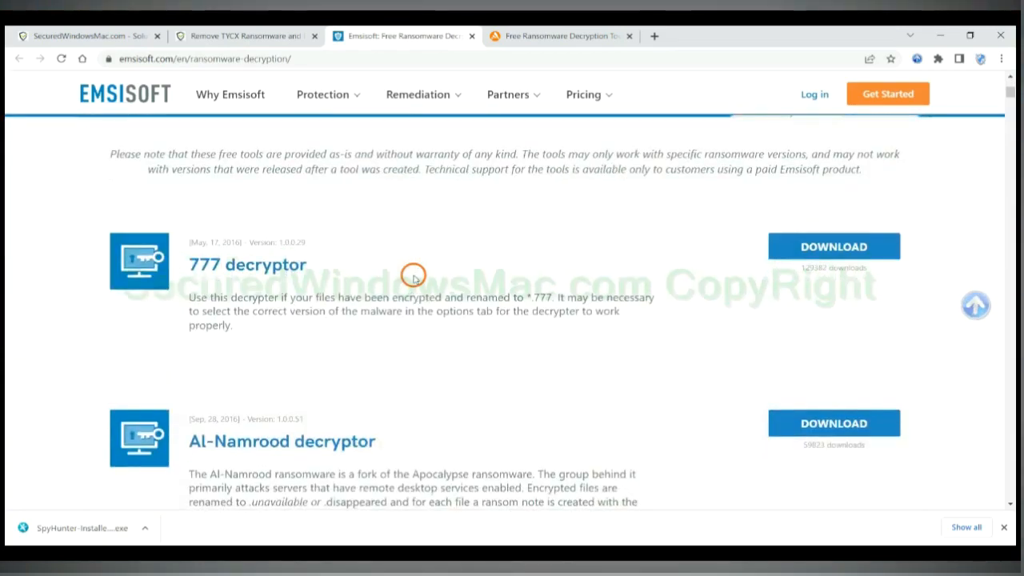
pyautogui.scroll(-3)
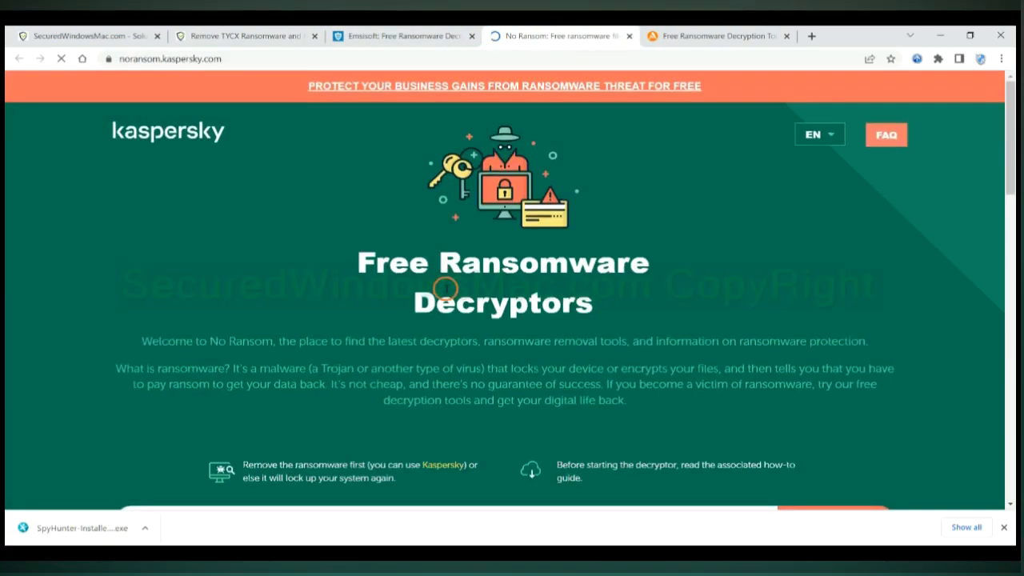
# - Scroll to the No Ransom decryptor search and type 'djvu'
pyautogui.scroll(-3)
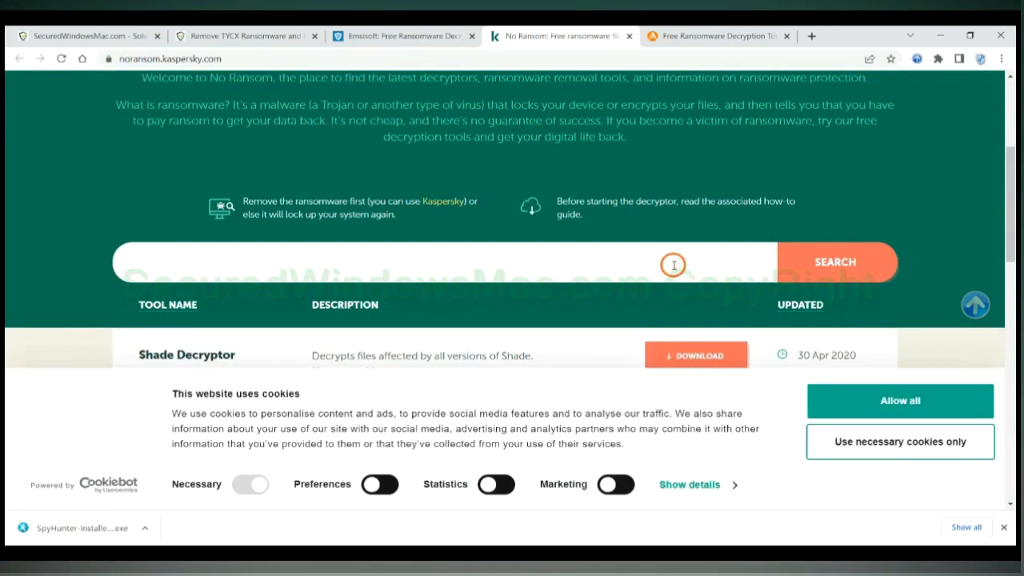
pyautogui.write('djvu')
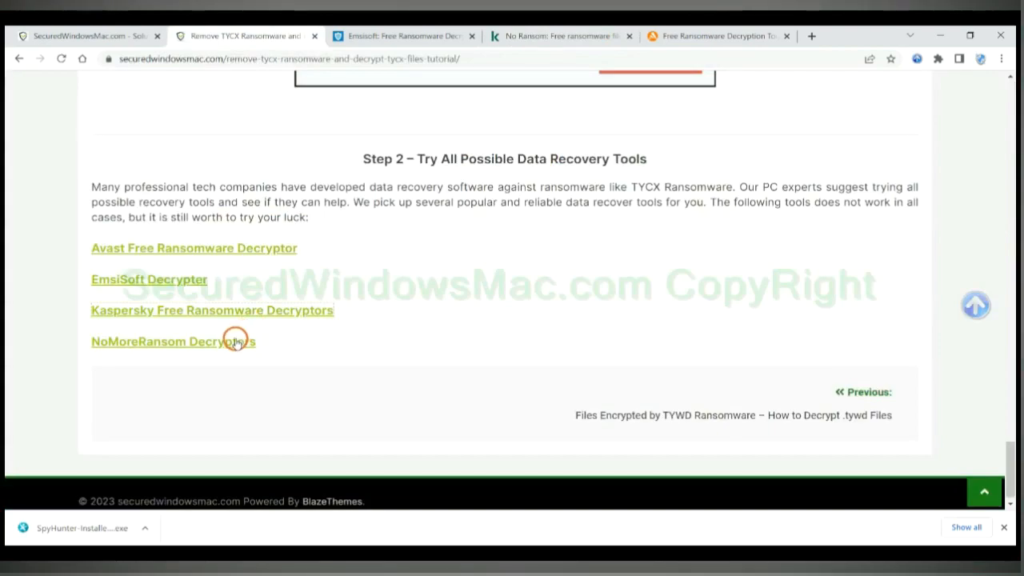
# - Open NoMoreRansom's Decryption Tools page and enter 'st' in Quick Search
pyautogui.click(157, 341)
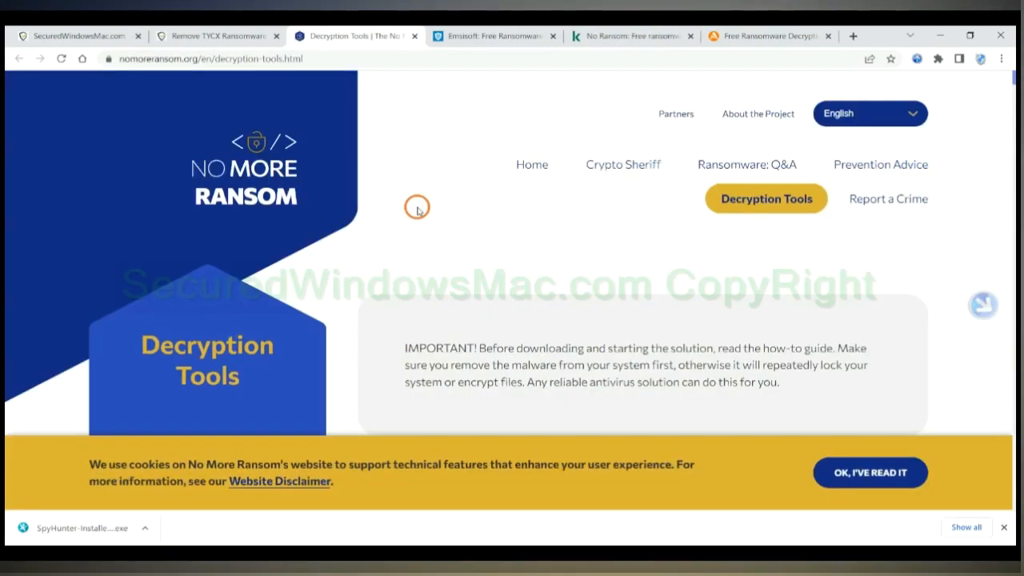
pyautogui.moveTo(724, 263)
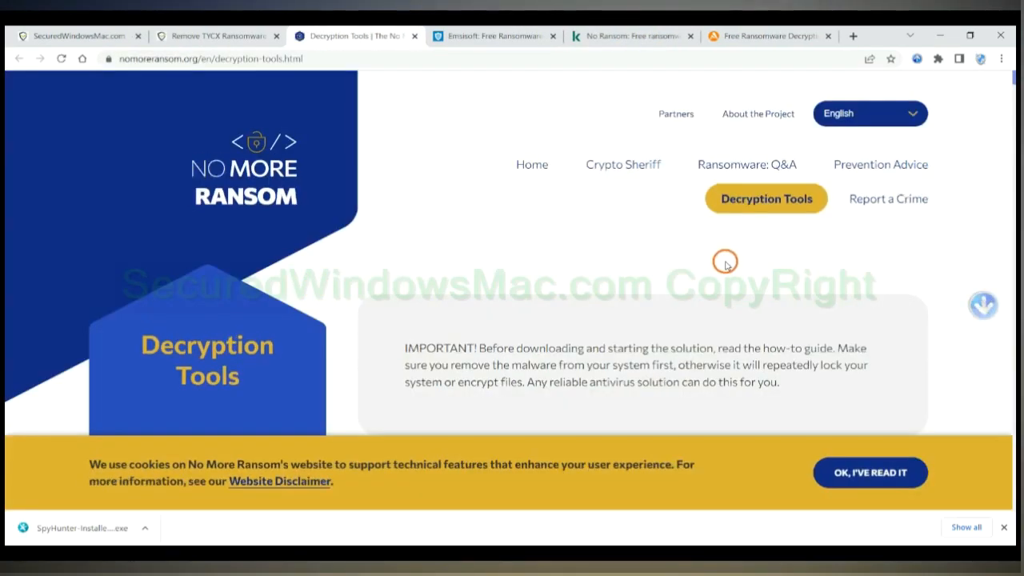
pyautogui.scroll(-3)
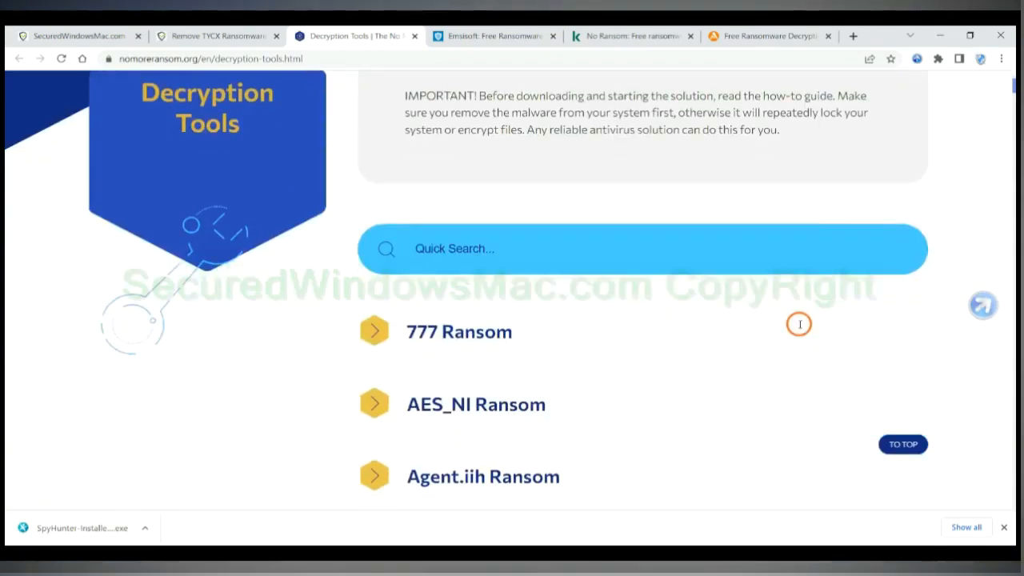
pyautogui.scroll(-3)
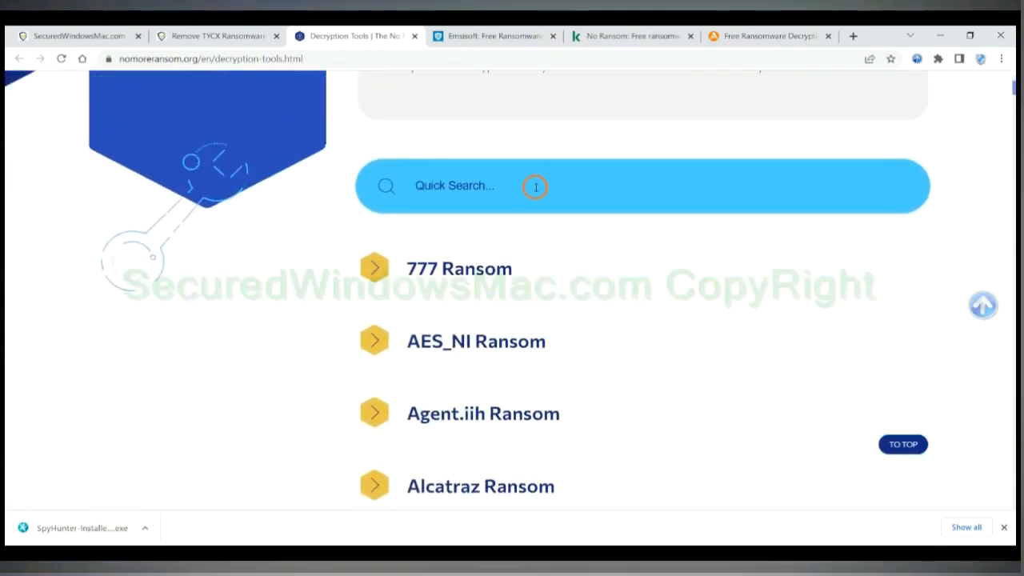
pyautogui.click(534, 186)
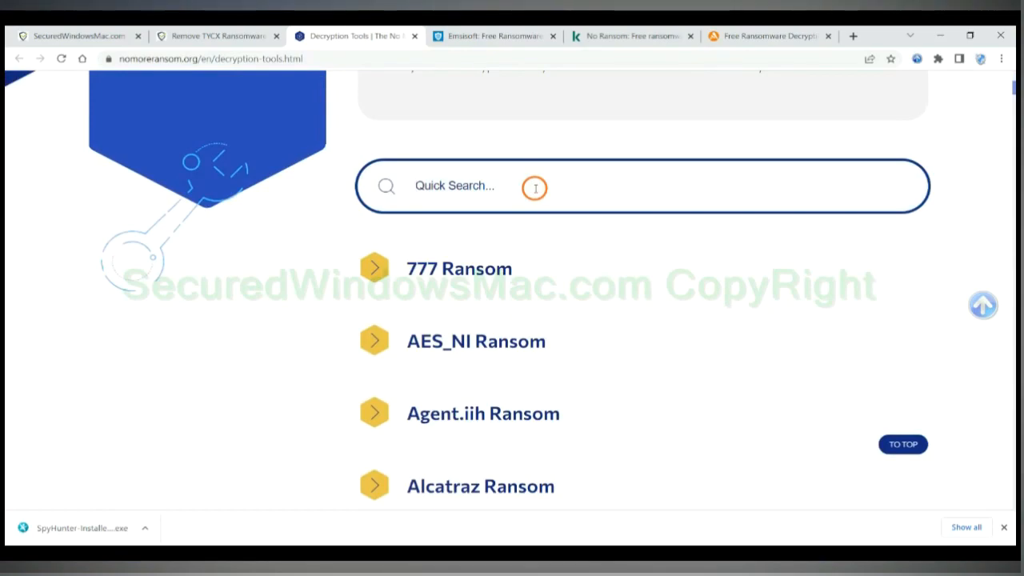
pyautogui.write('st')
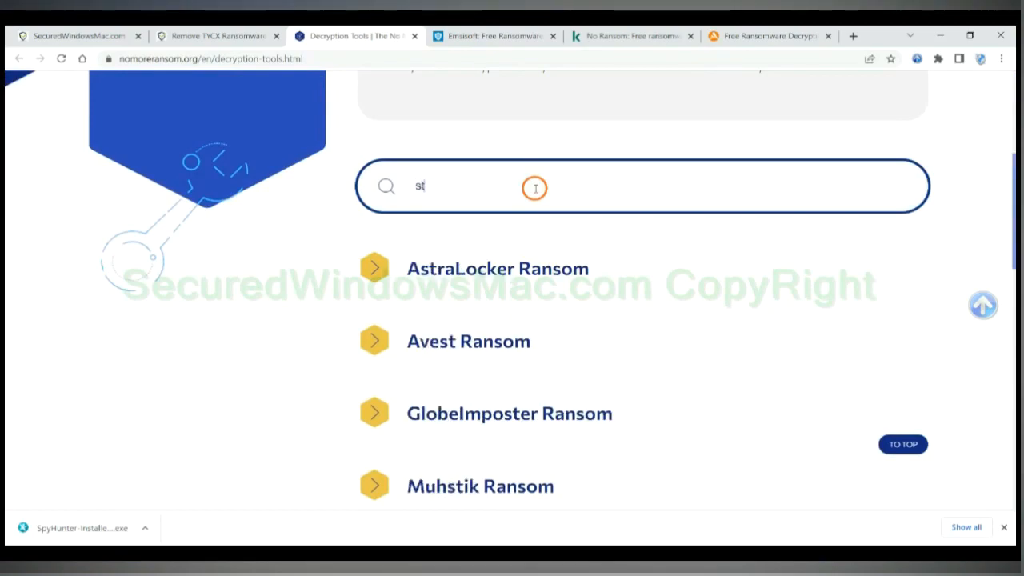